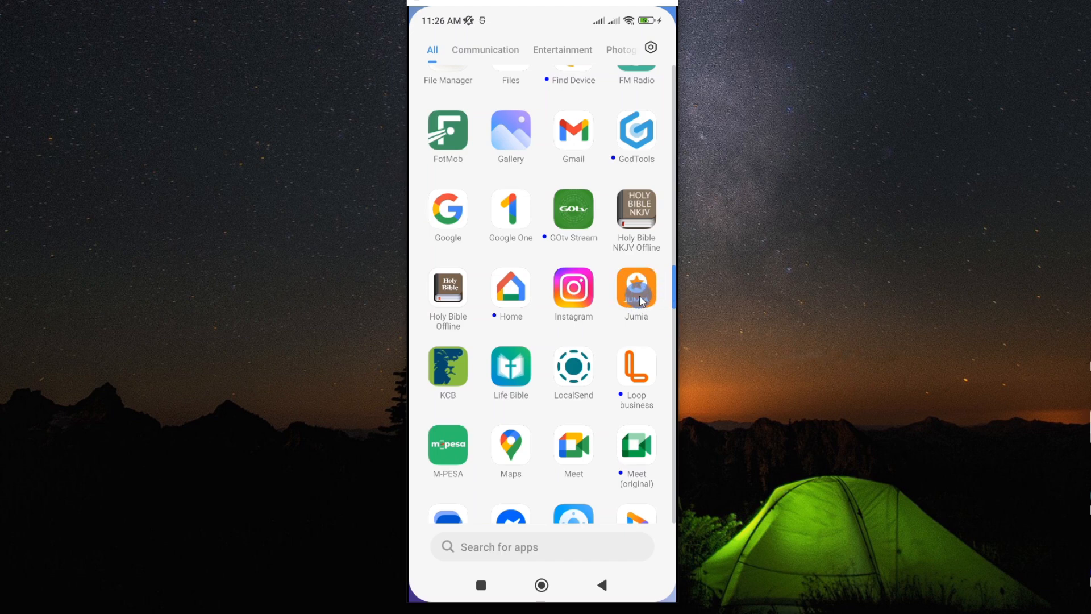
# - Launch the Jumia shopping app from the app drawer
pyautogui.click(637, 288)
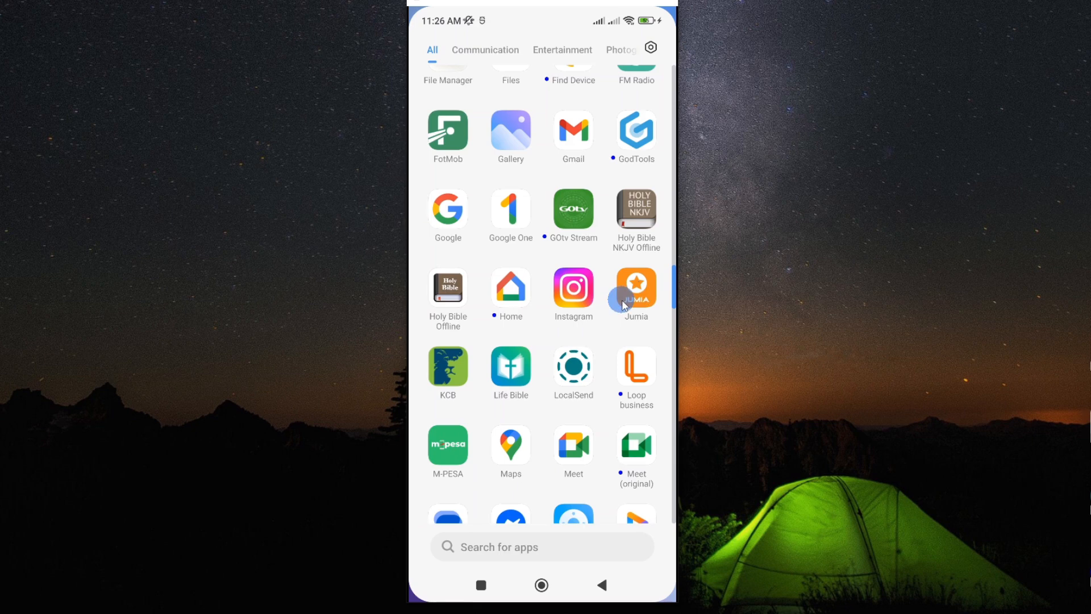
pyautogui.moveTo(656, 303)
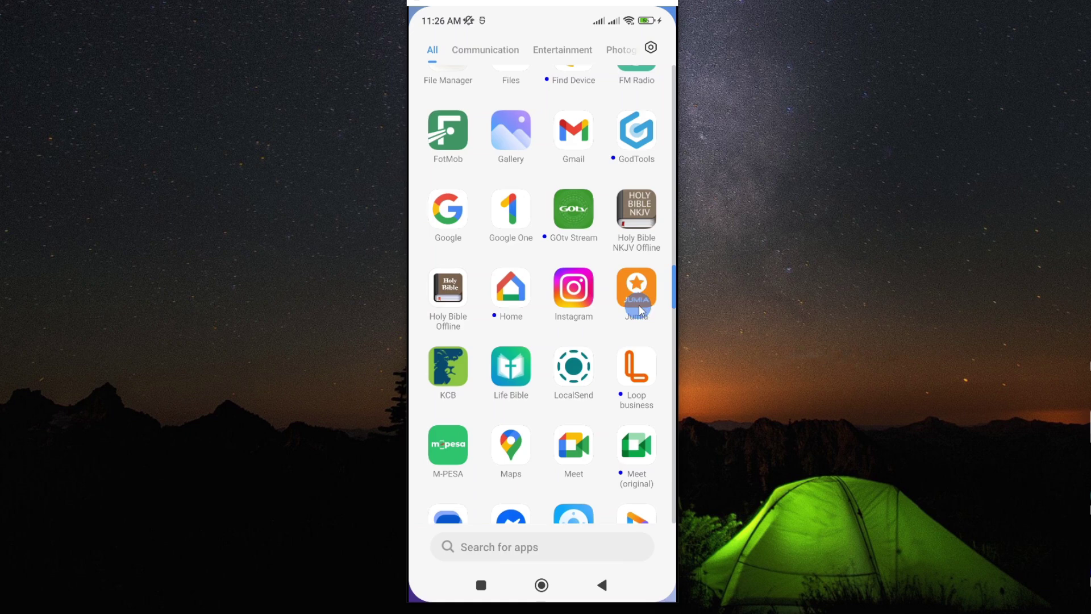
pyautogui.click(637, 289)
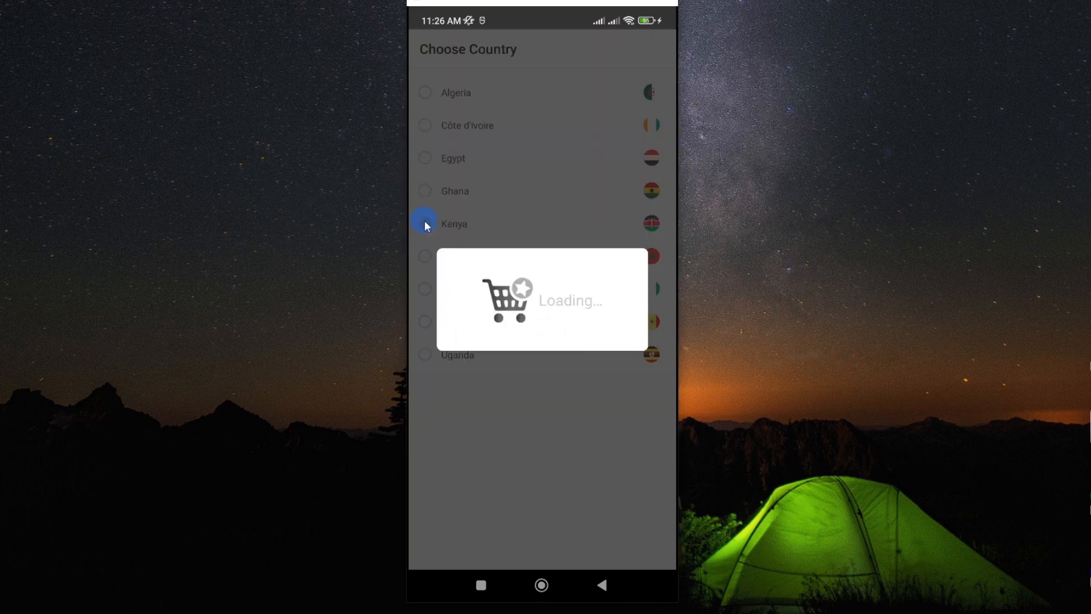
# - Choose Kenya as the shopping country and land on the Flash Sales home page
pyautogui.click(426, 224)
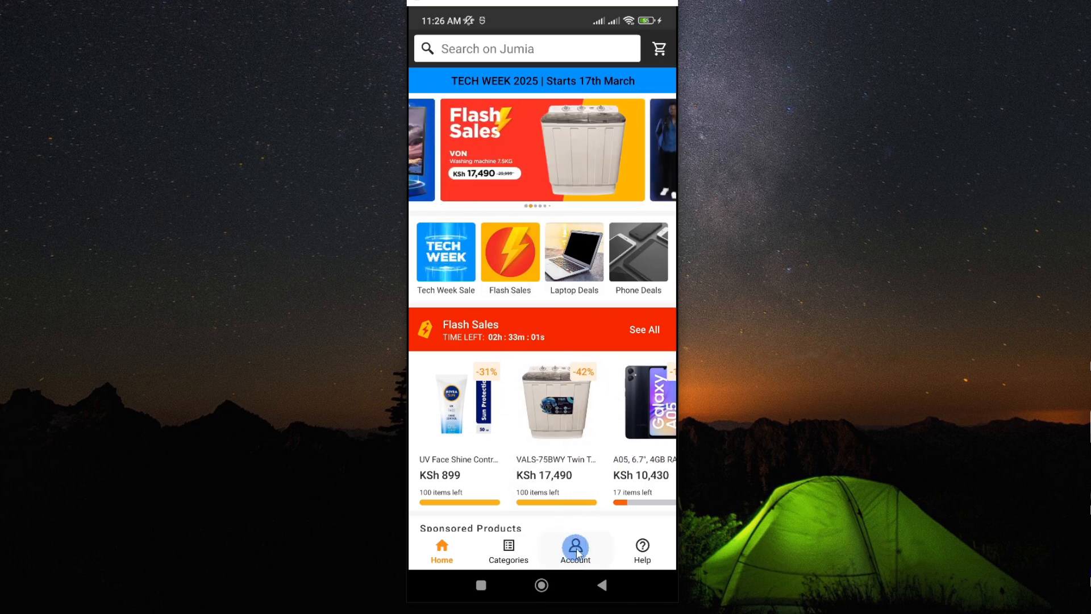
pyautogui.scroll(-3)
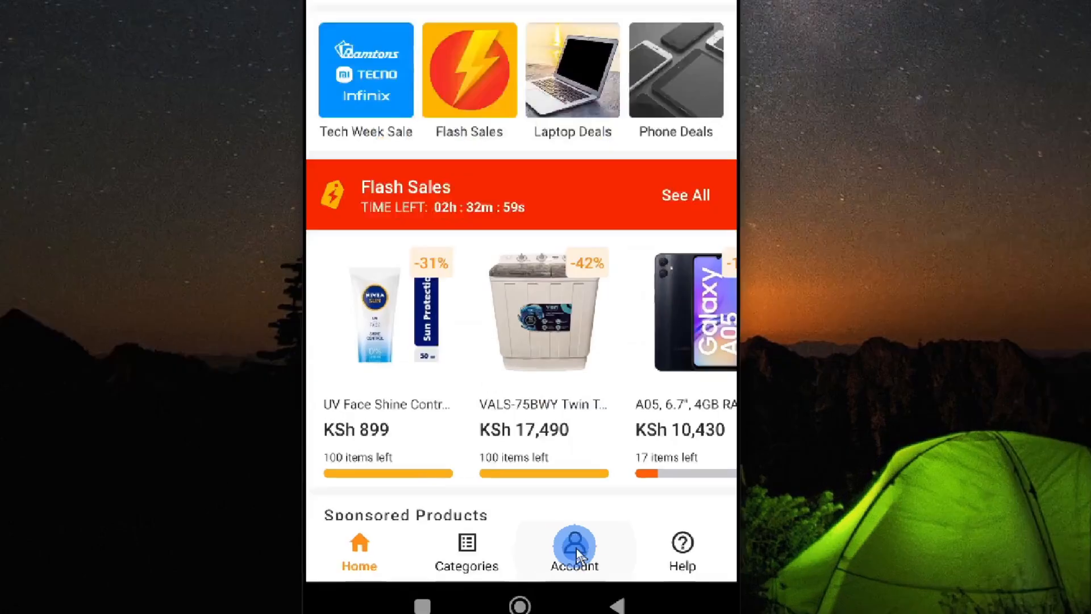
# - Sign in to the Jumia account from the Account page and return to Home
pyautogui.click(575, 547)
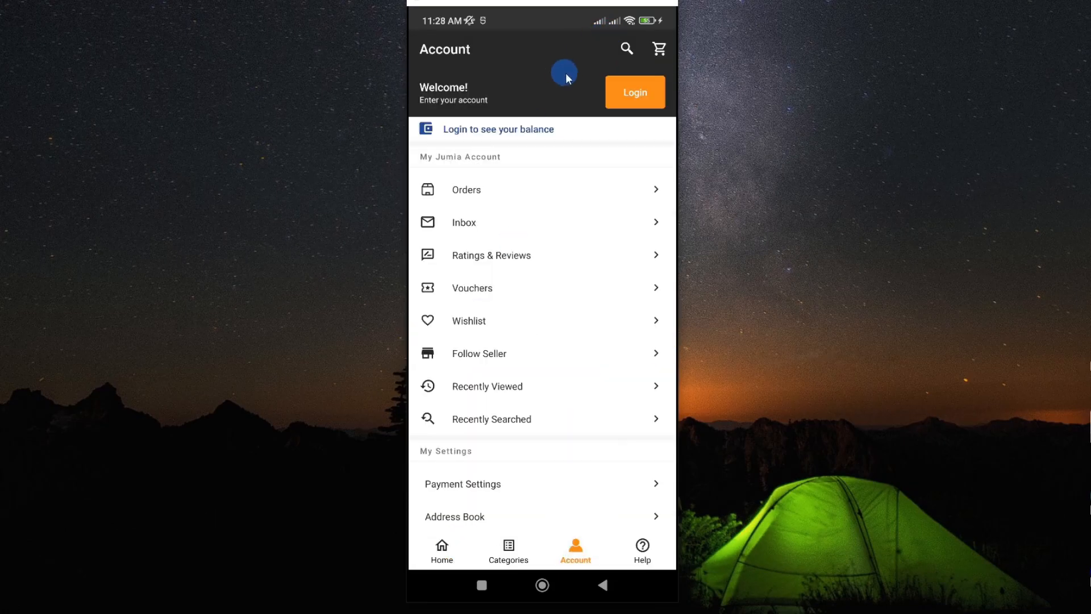
pyautogui.moveTo(525, 102)
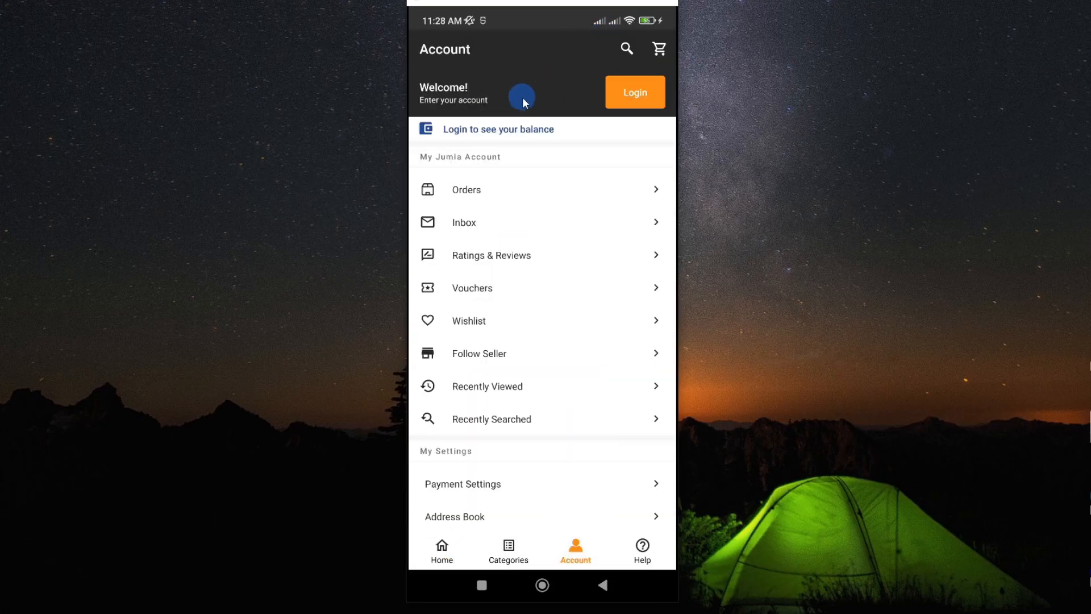
pyautogui.click(642, 92)
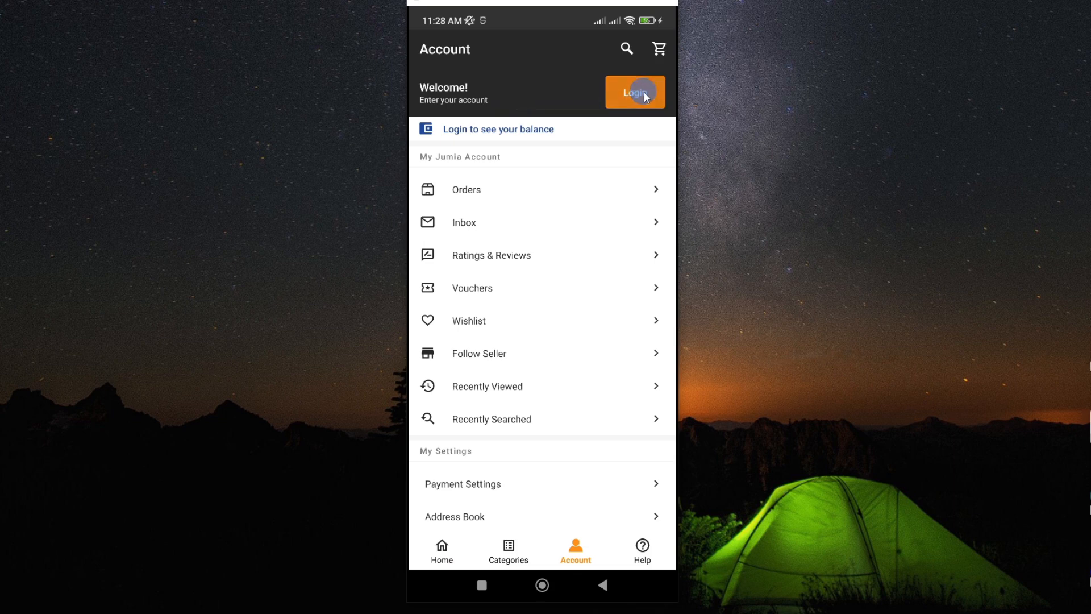
pyautogui.click(636, 92)
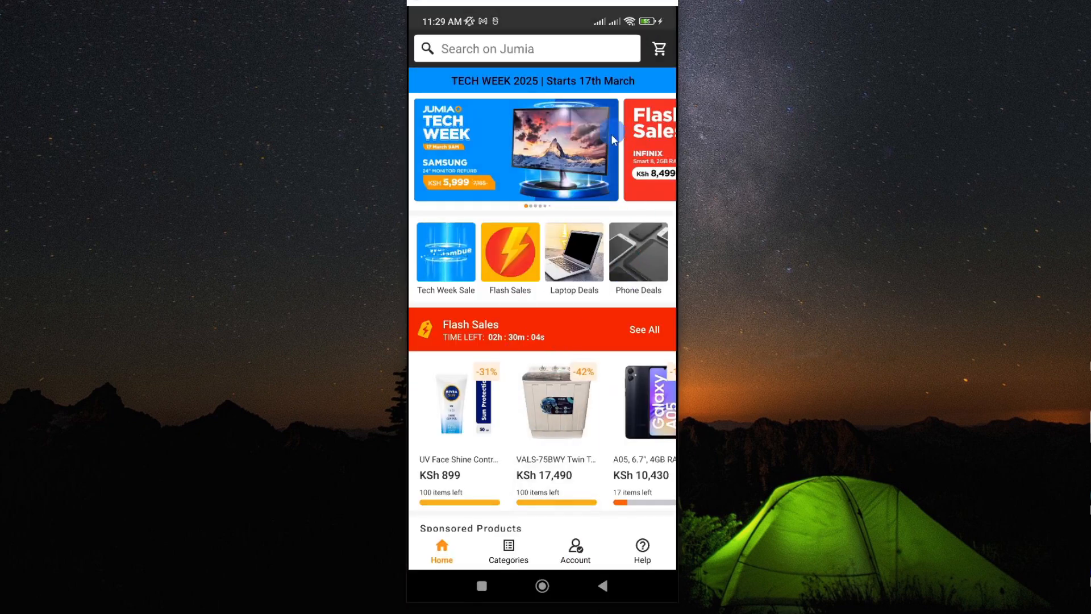
# - Scroll past Shop By Category to the Daily Finds Chromebook 11 G6 EE deal at KSh 8,599
pyautogui.scroll(-3)
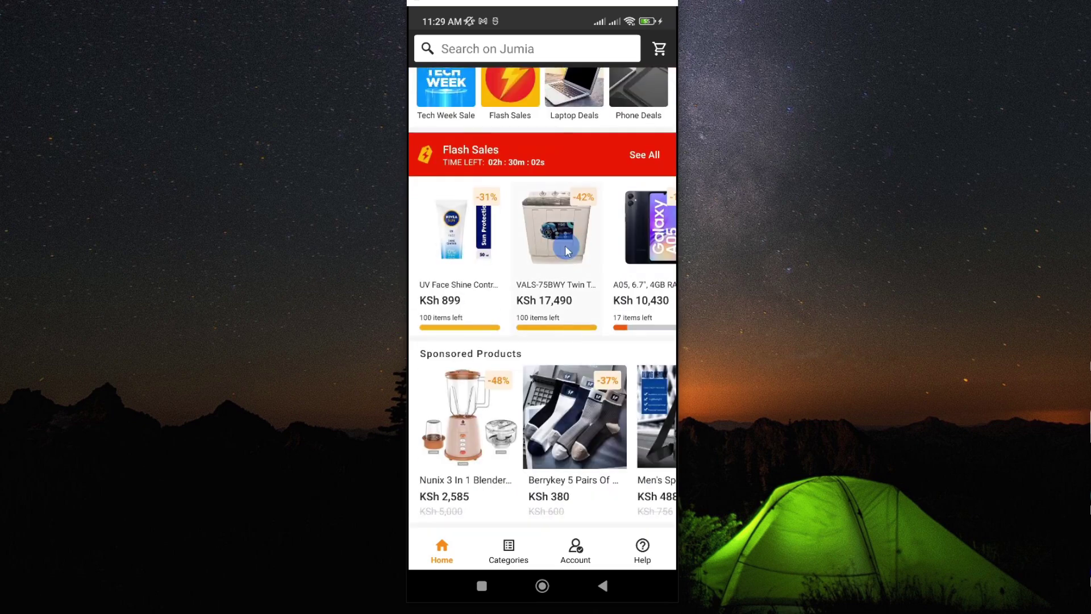
pyautogui.scroll(-3)
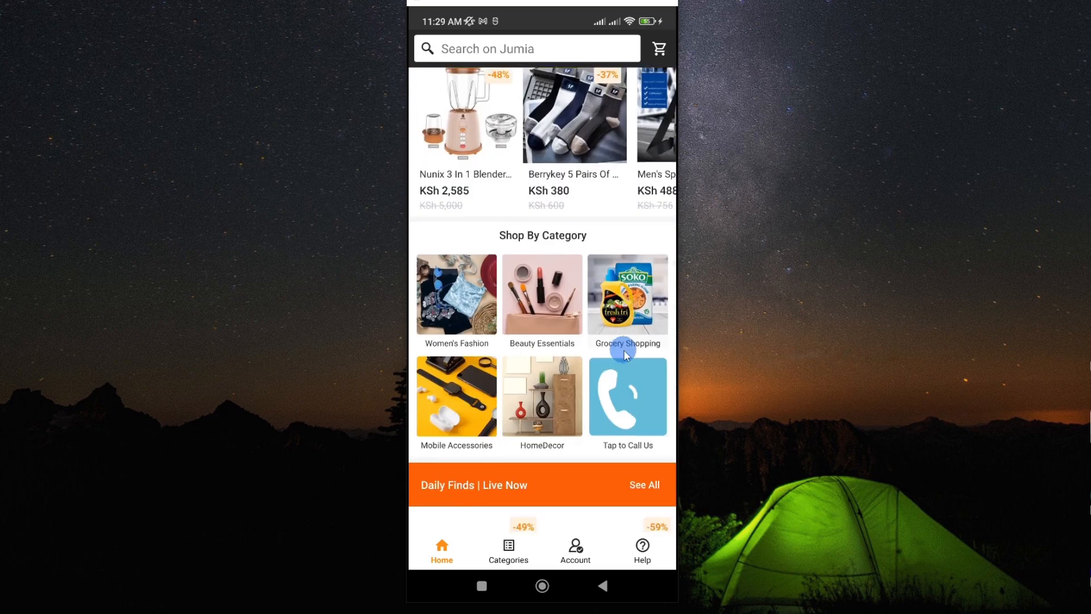
pyautogui.scroll(-3)
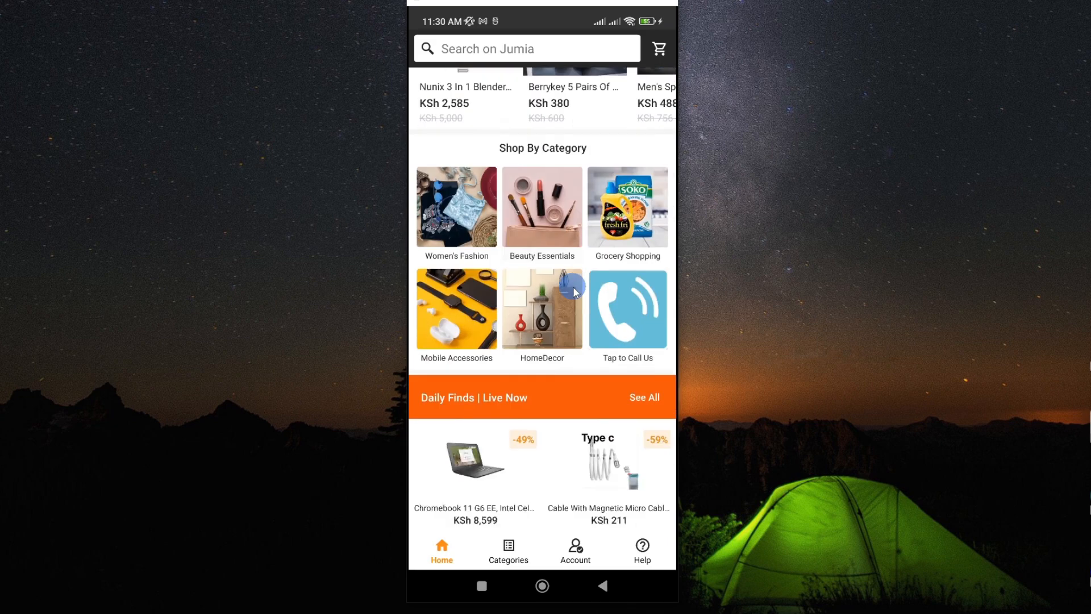
pyautogui.scroll(-3)
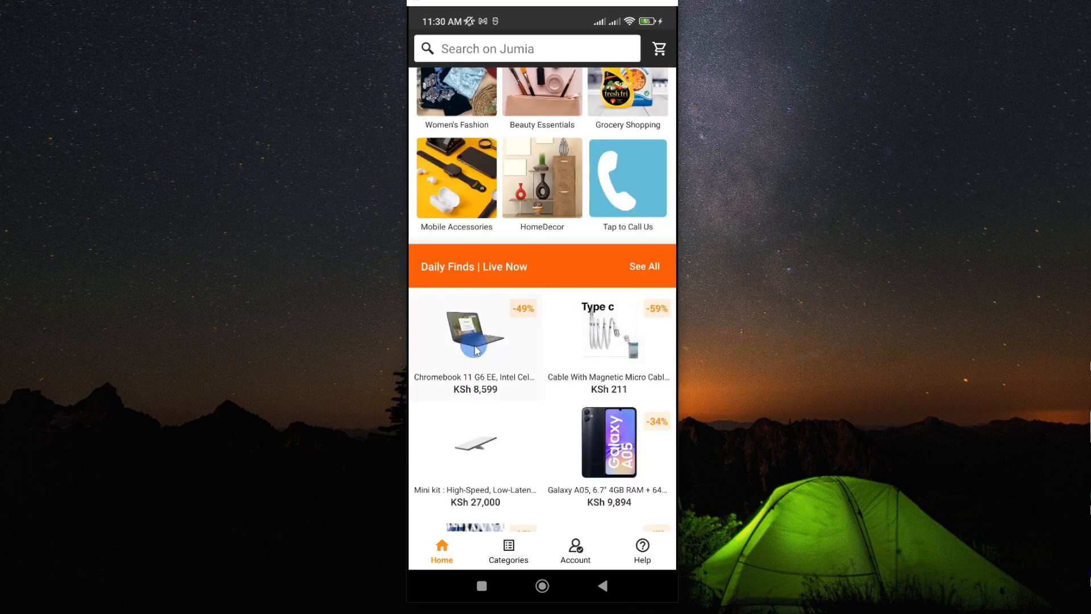
# - Add one G6 Black refurbished Chromebook 11 G6 EE to the cart with quantity 1
pyautogui.click(475, 335)
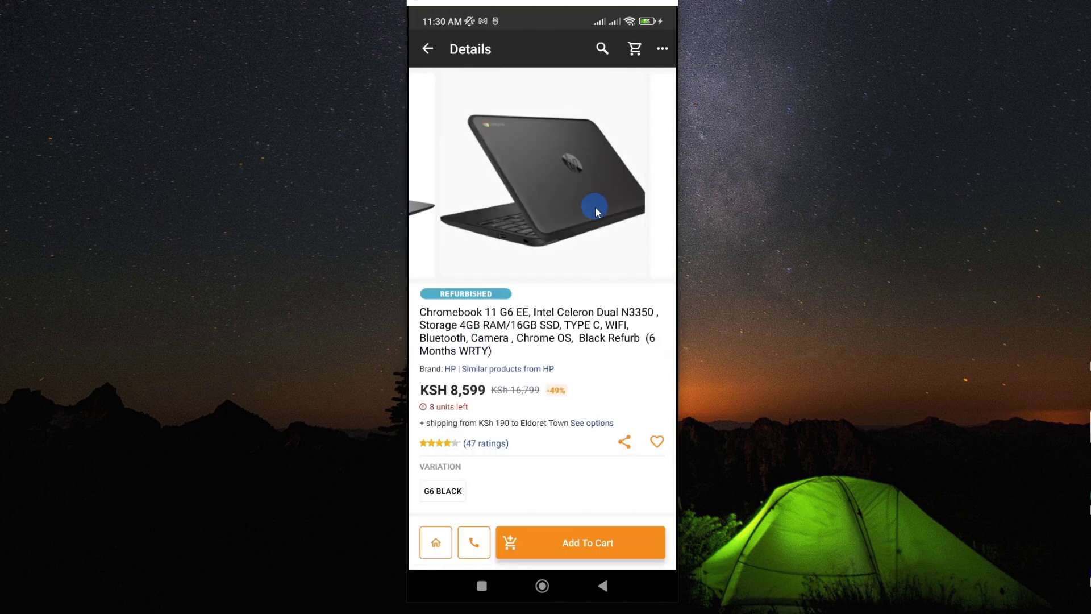
pyautogui.click(572, 546)
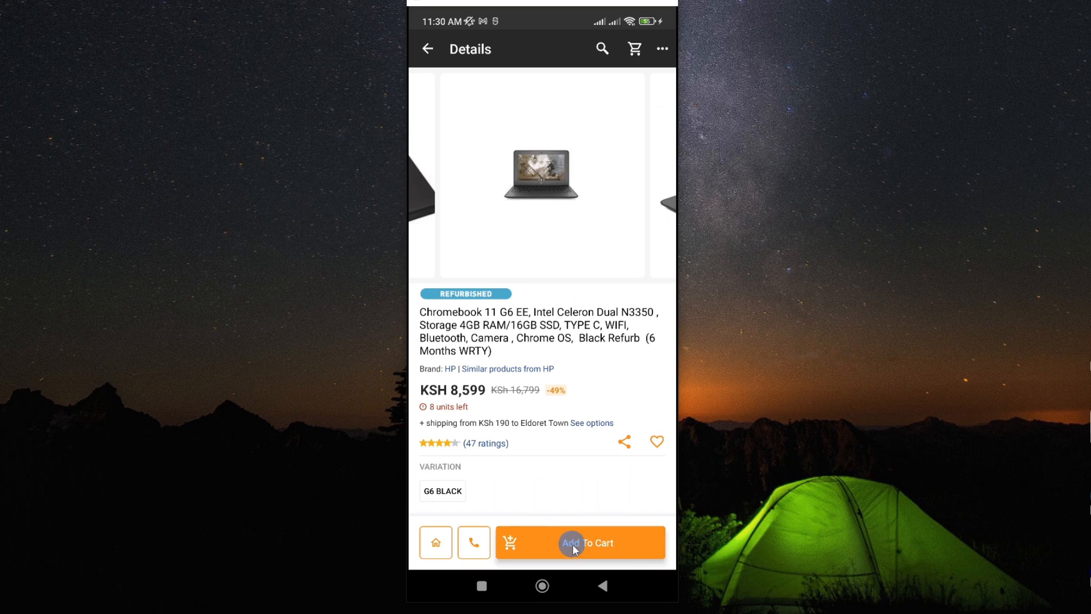
pyautogui.click(581, 543)
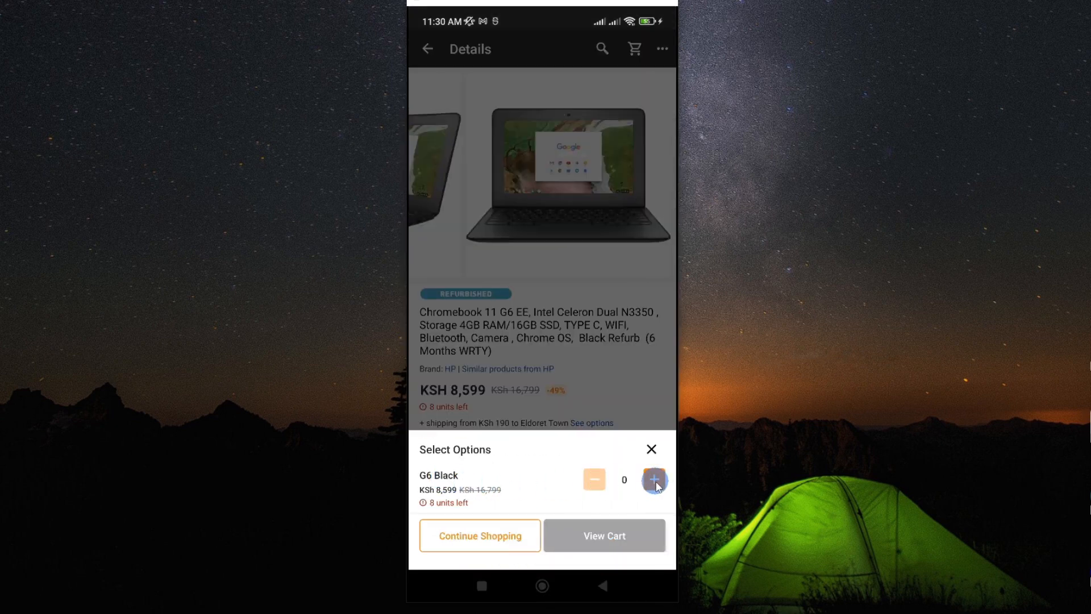
pyautogui.click(655, 478)
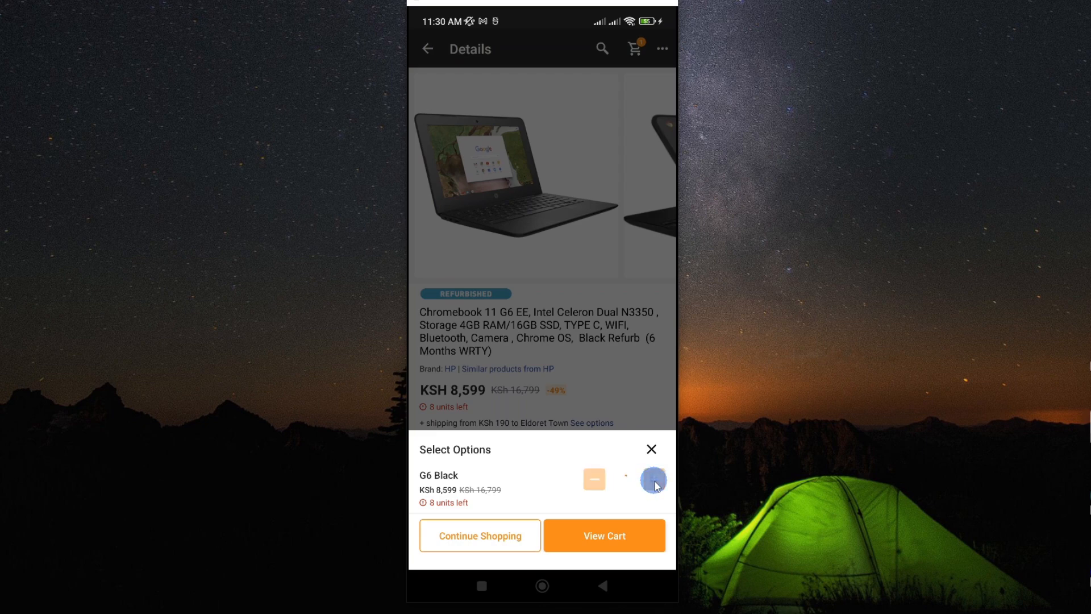
pyautogui.click(653, 479)
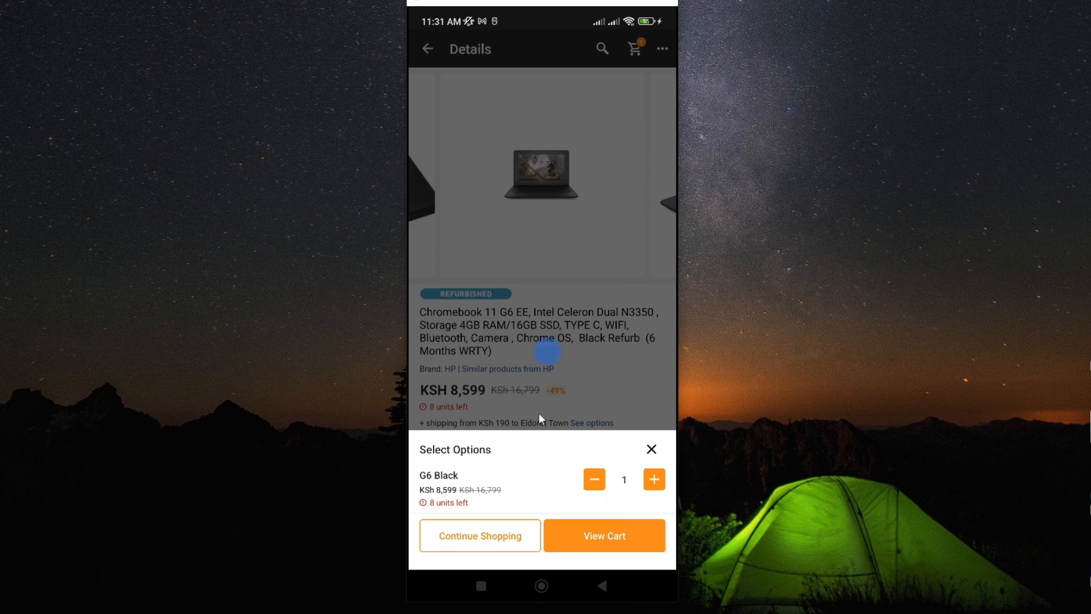
# - View the Cart listing one Chromebook 11 G6 EE at a KSh 8,599 subtotal
pyautogui.click(612, 535)
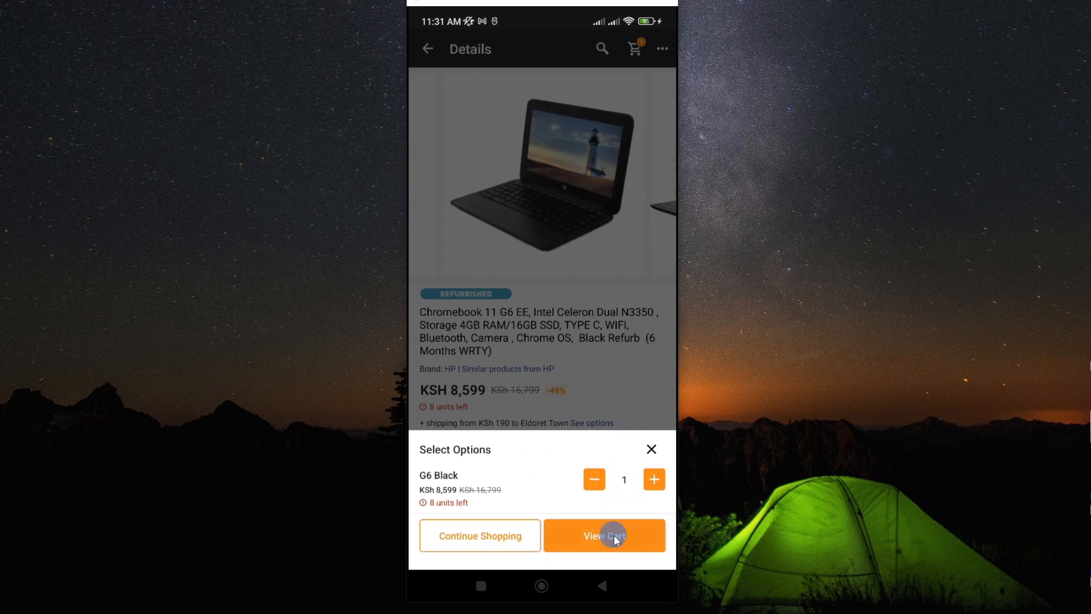
pyautogui.click(612, 535)
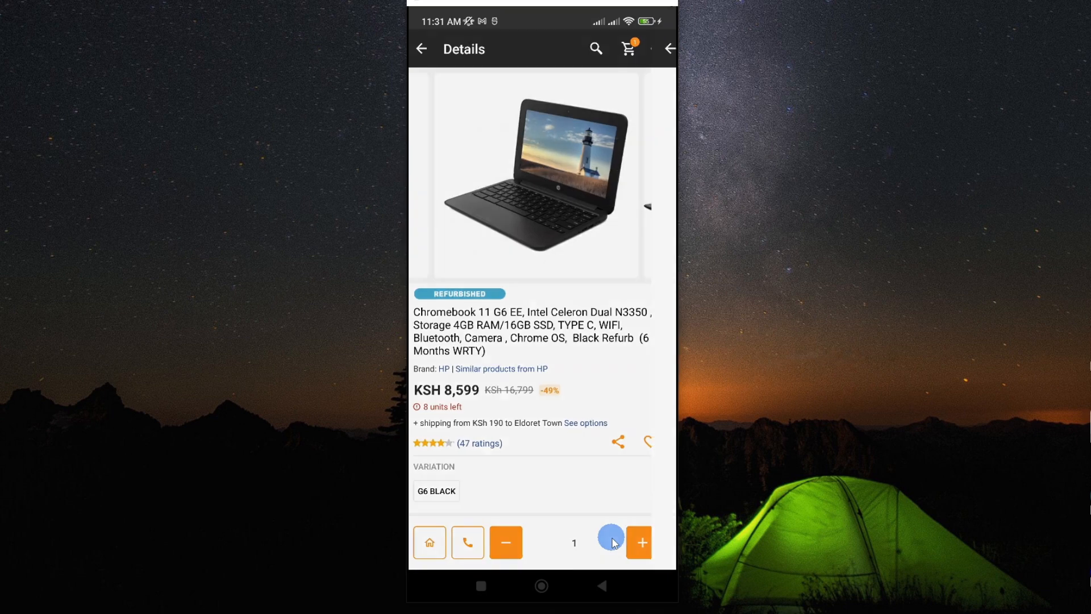
pyautogui.click(627, 48)
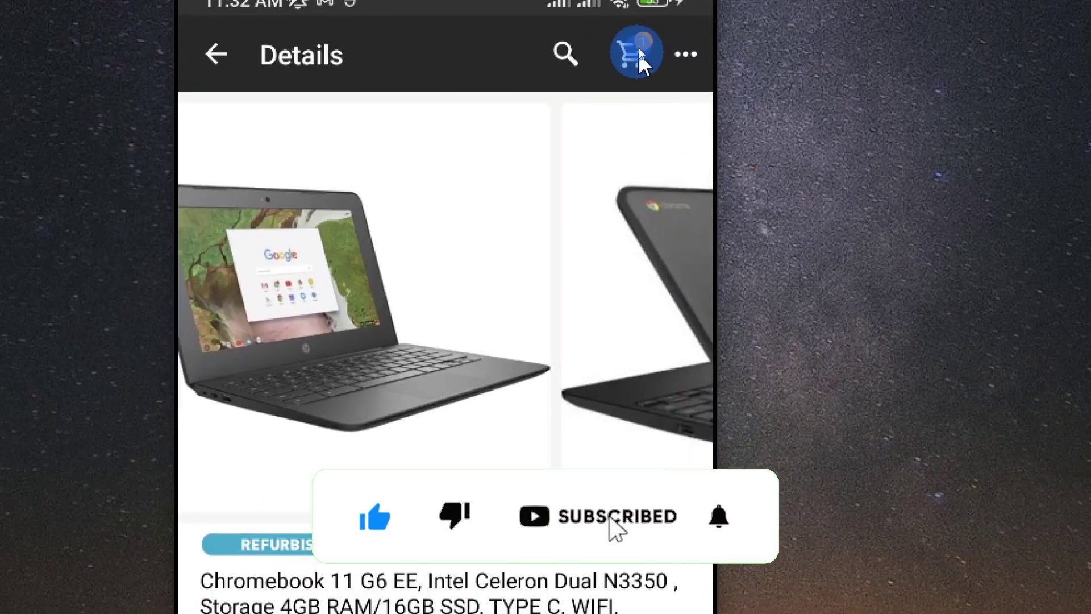
pyautogui.click(629, 54)
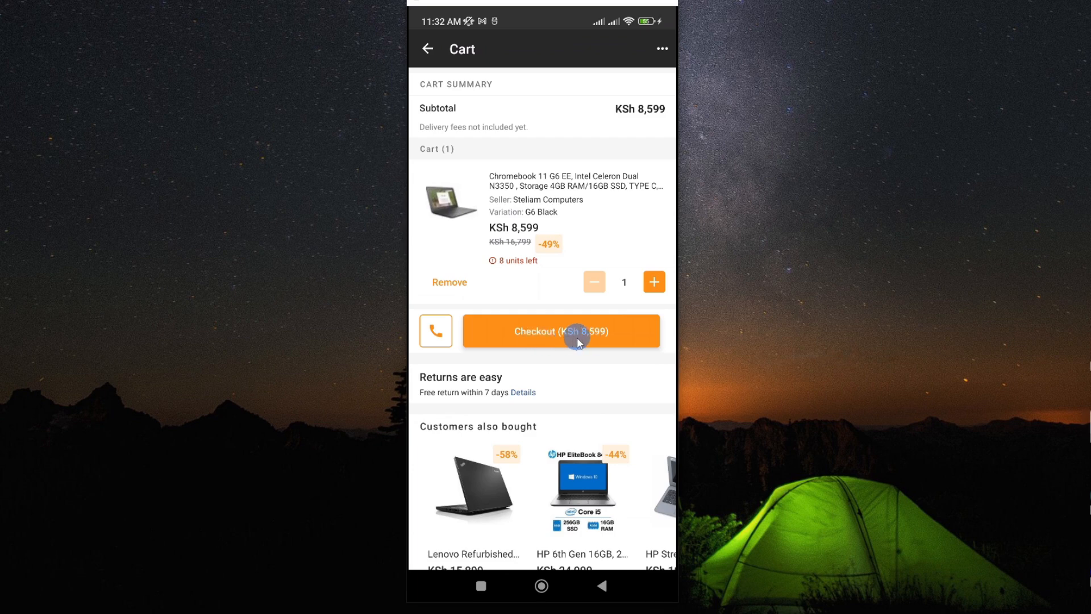
# - Start checkout to review the KSh 8,789 total with pay on delivery at Jumia Eldoret Station
pyautogui.click(561, 330)
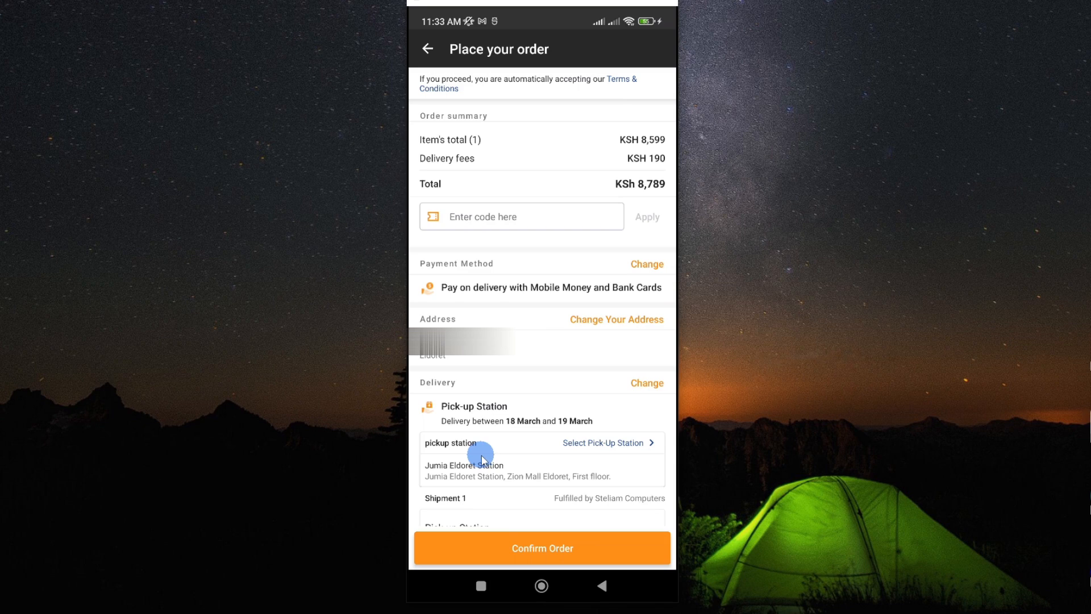
pyautogui.moveTo(647, 464)
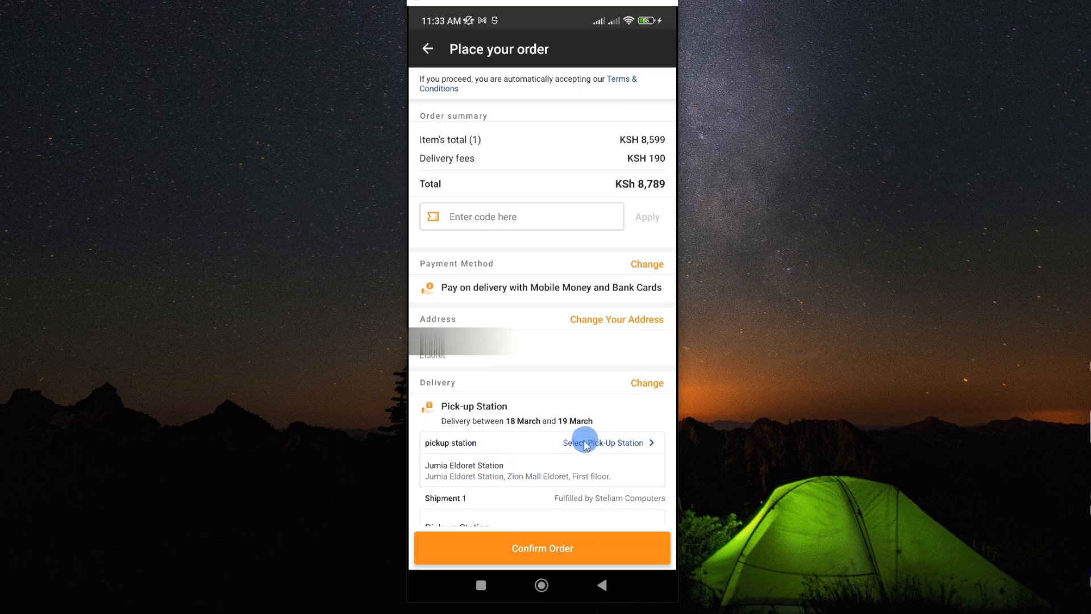
# - Choose Jumia Eldoret Station (KSh 190) from the Eldoret Town pickup stations
pyautogui.click(603, 442)
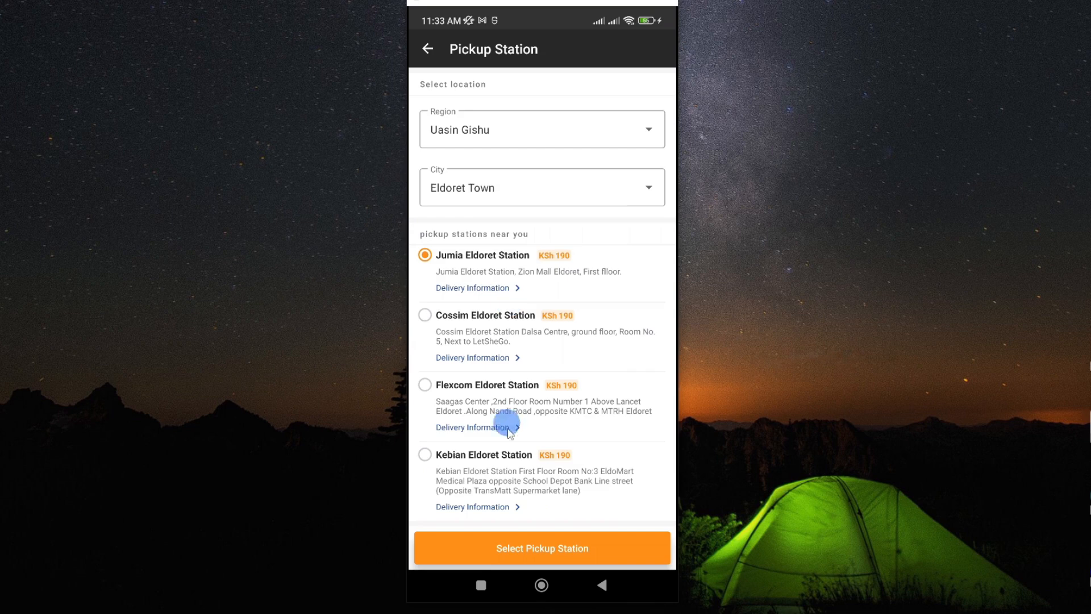
pyautogui.moveTo(489, 392)
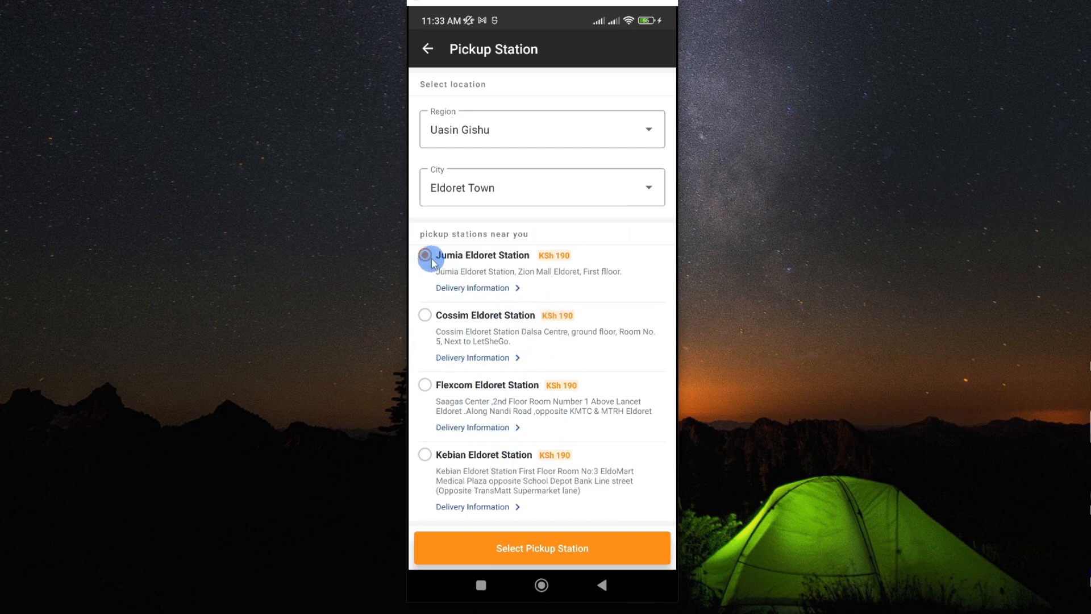
pyautogui.click(425, 255)
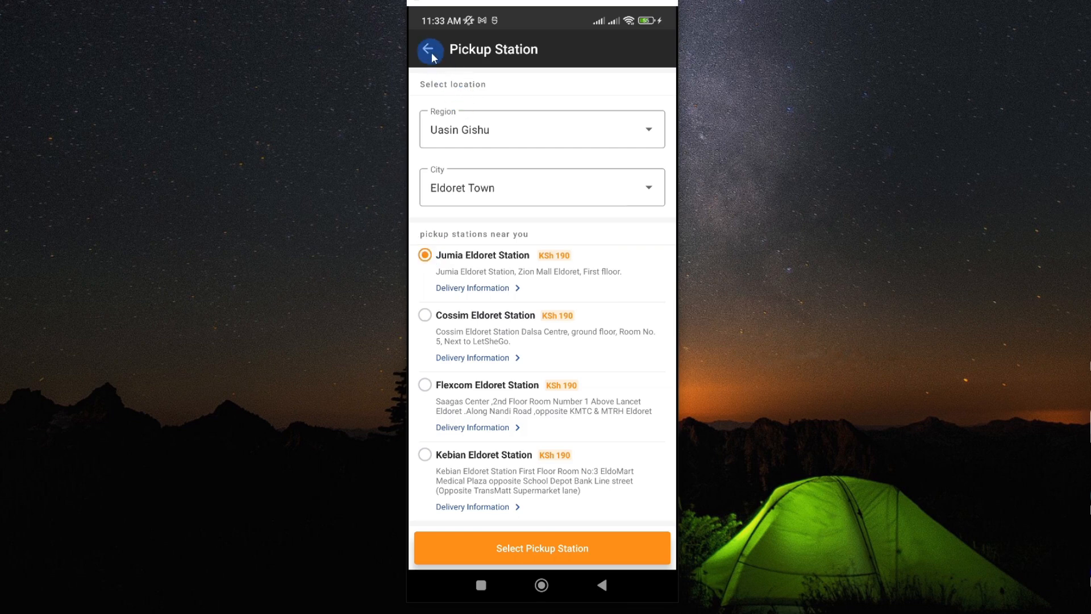
pyautogui.click(543, 548)
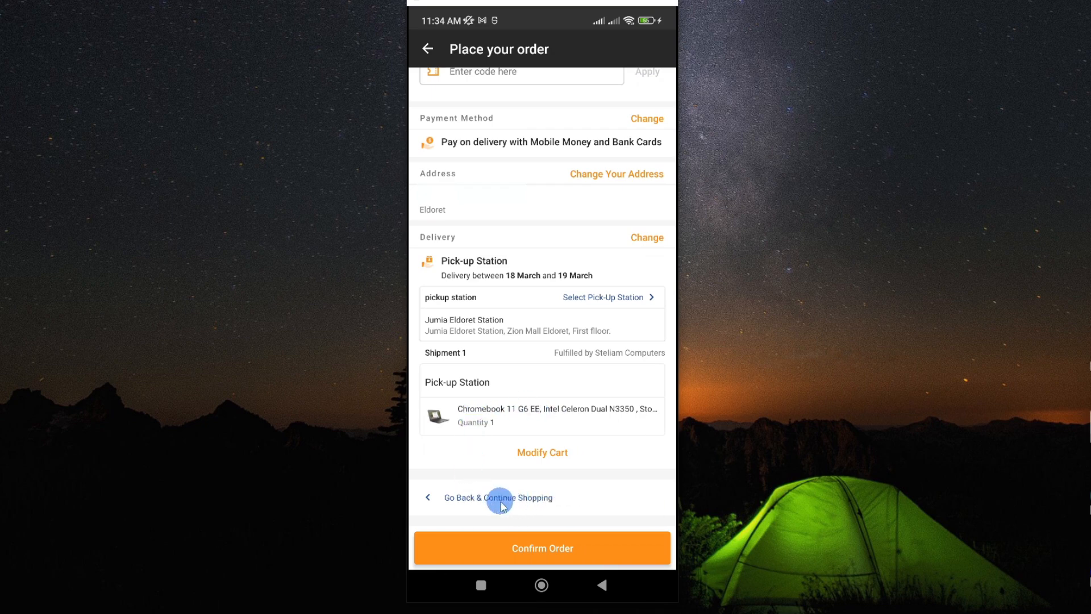
pyautogui.moveTo(469, 425)
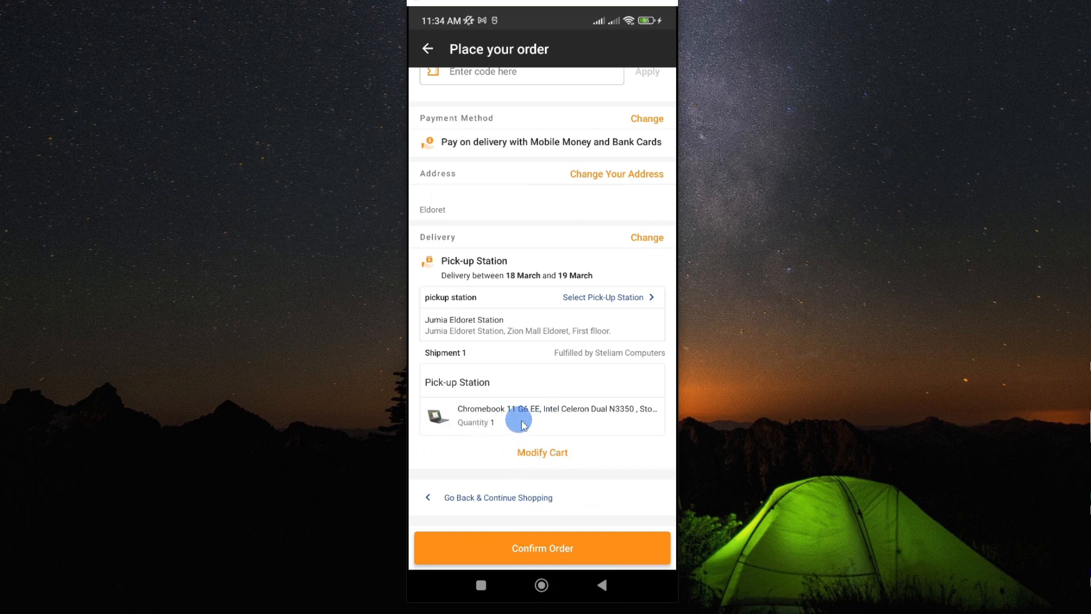
pyautogui.moveTo(507, 457)
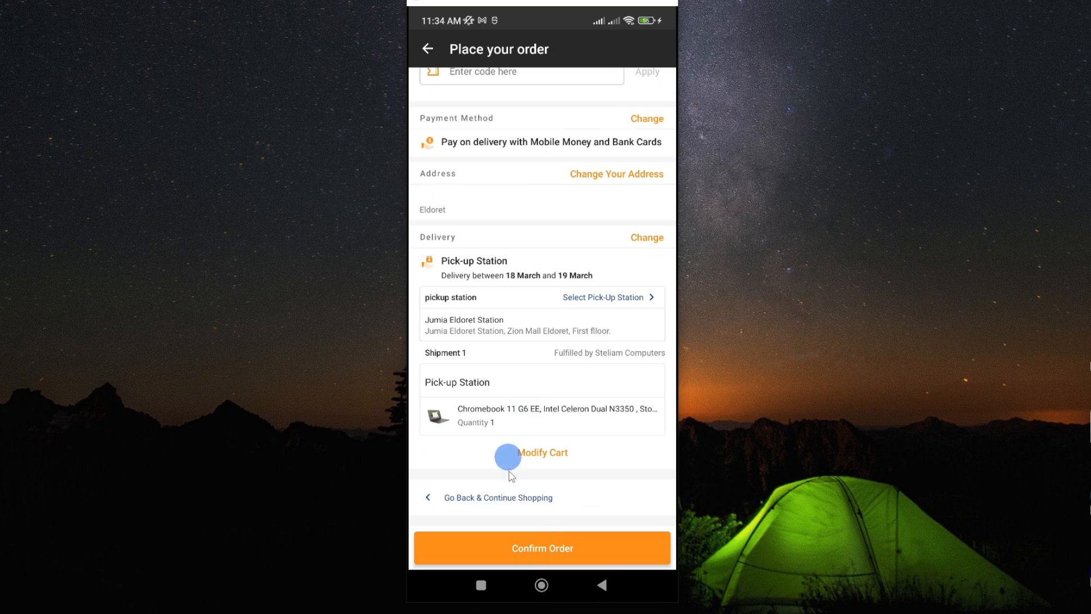
pyautogui.moveTo(551, 477)
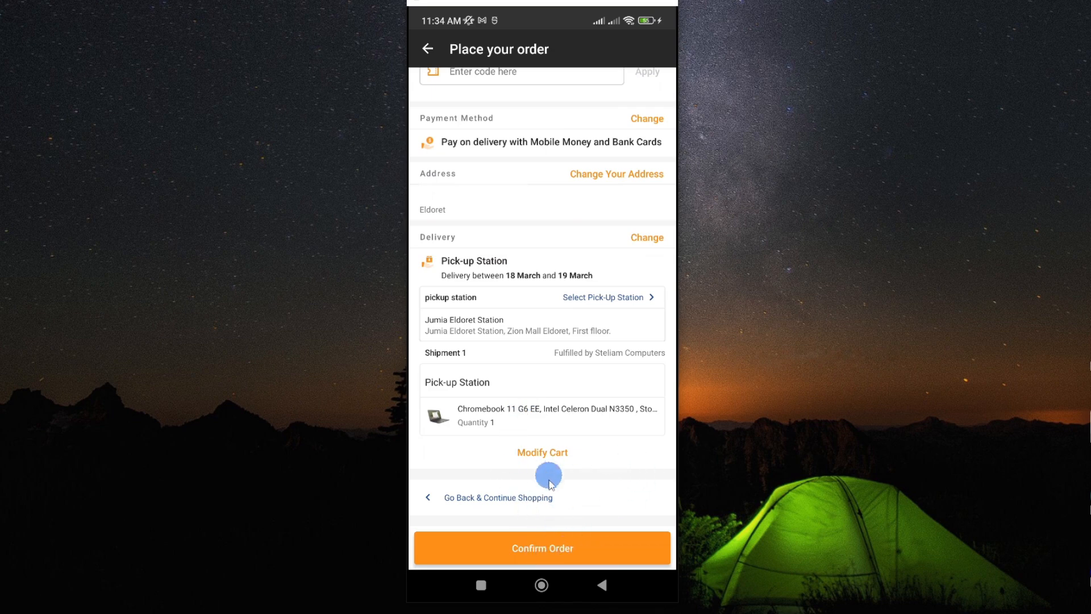
pyautogui.click(542, 549)
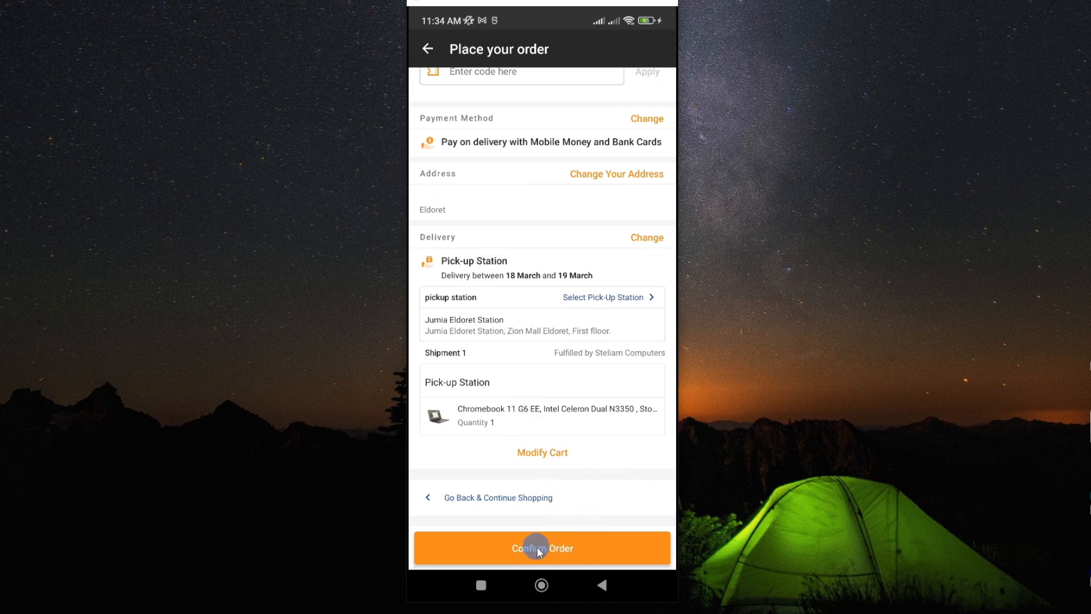
pyautogui.click(543, 548)
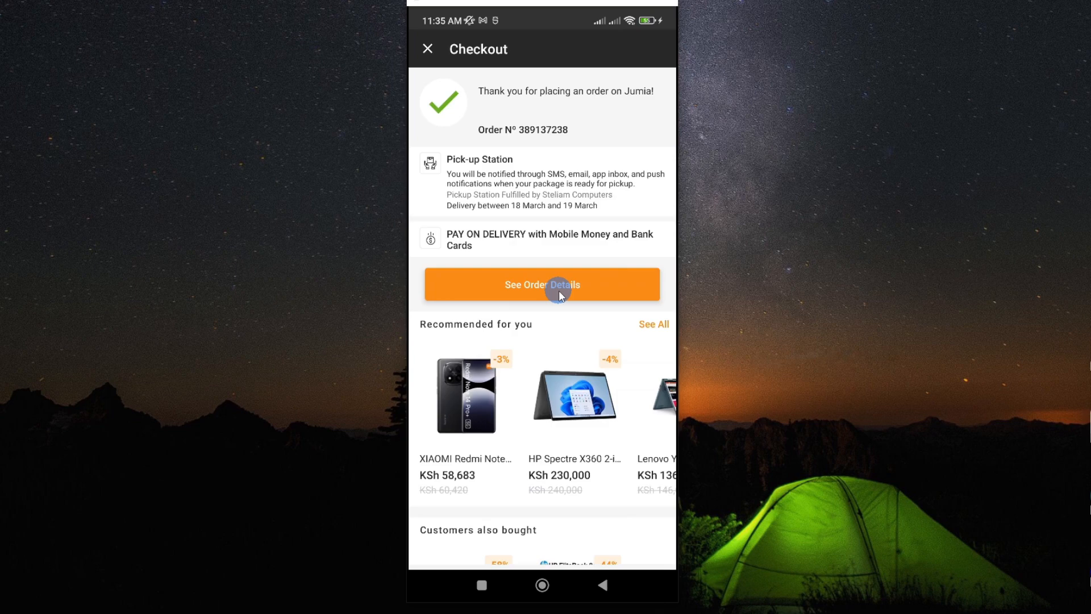
pyautogui.click(542, 284)
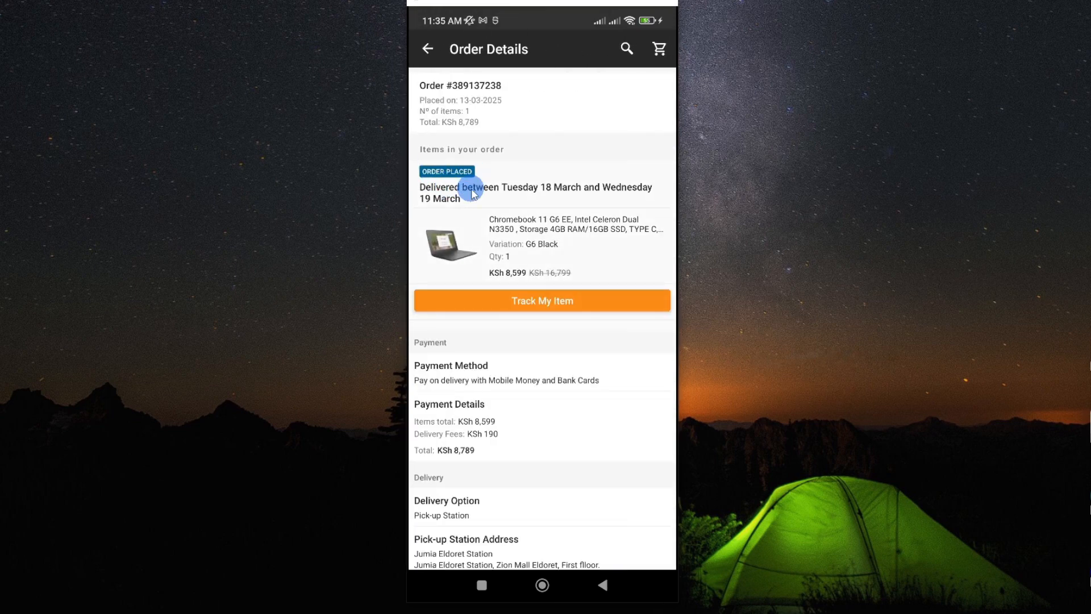
pyautogui.moveTo(507, 139)
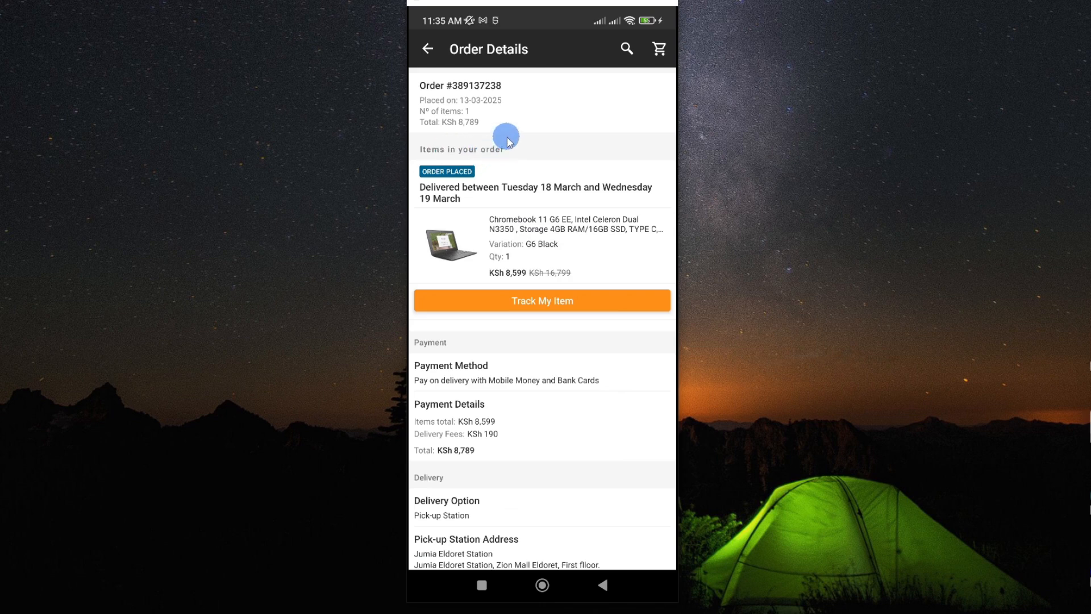
pyautogui.click(428, 49)
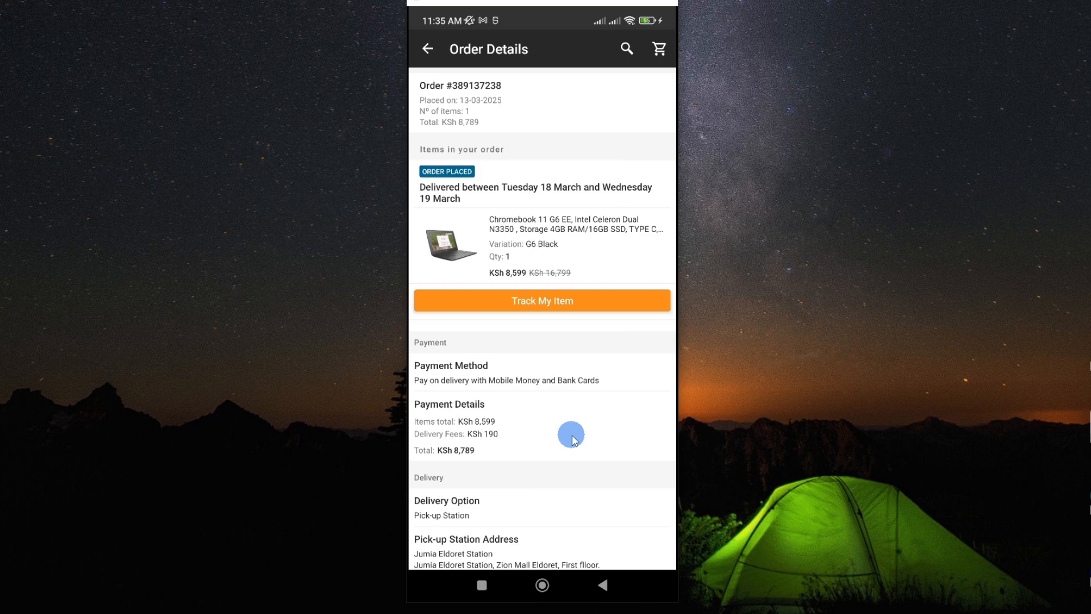
pyautogui.moveTo(458, 220)
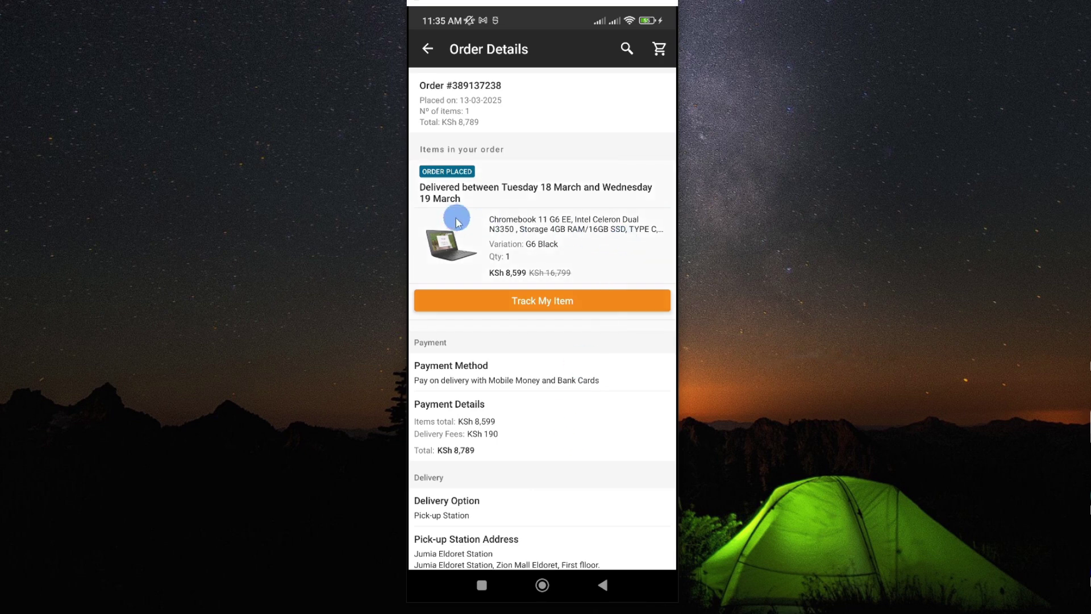
pyautogui.moveTo(459, 193)
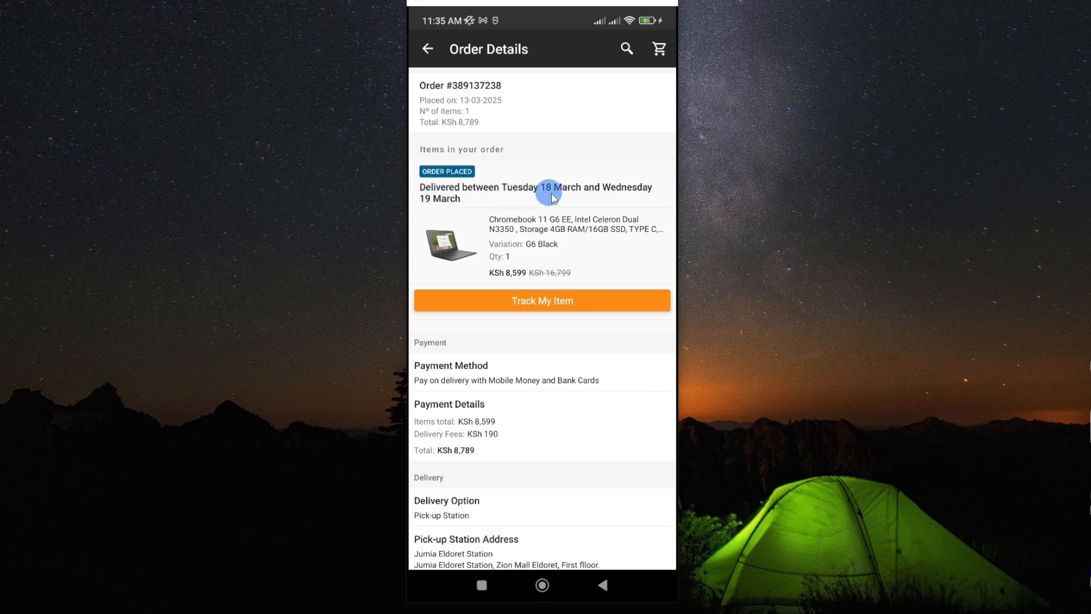
pyautogui.moveTo(450, 206)
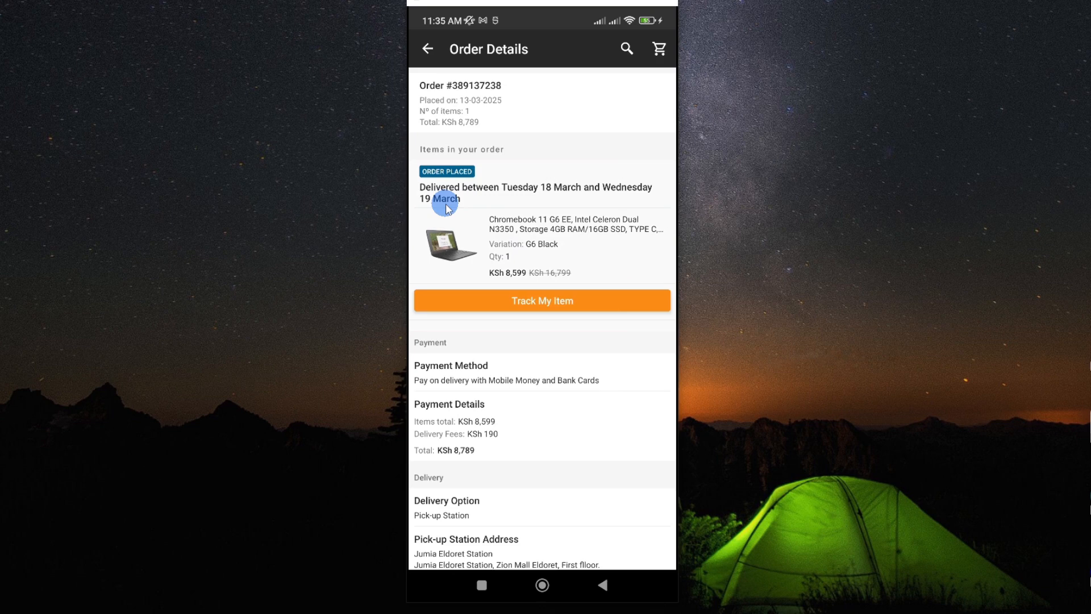
pyautogui.moveTo(557, 214)
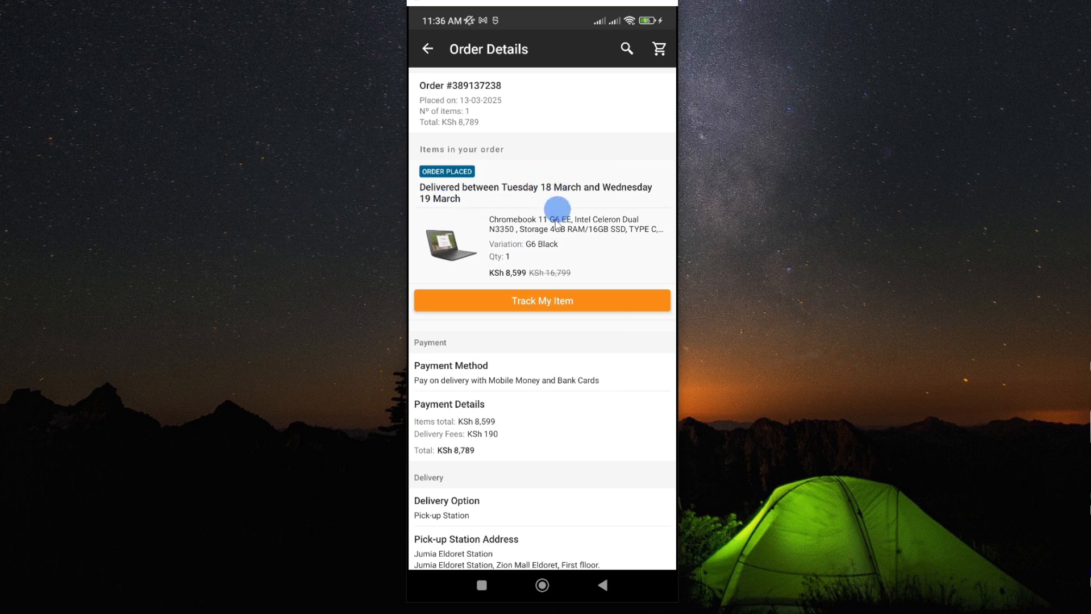
pyautogui.scroll(-3)
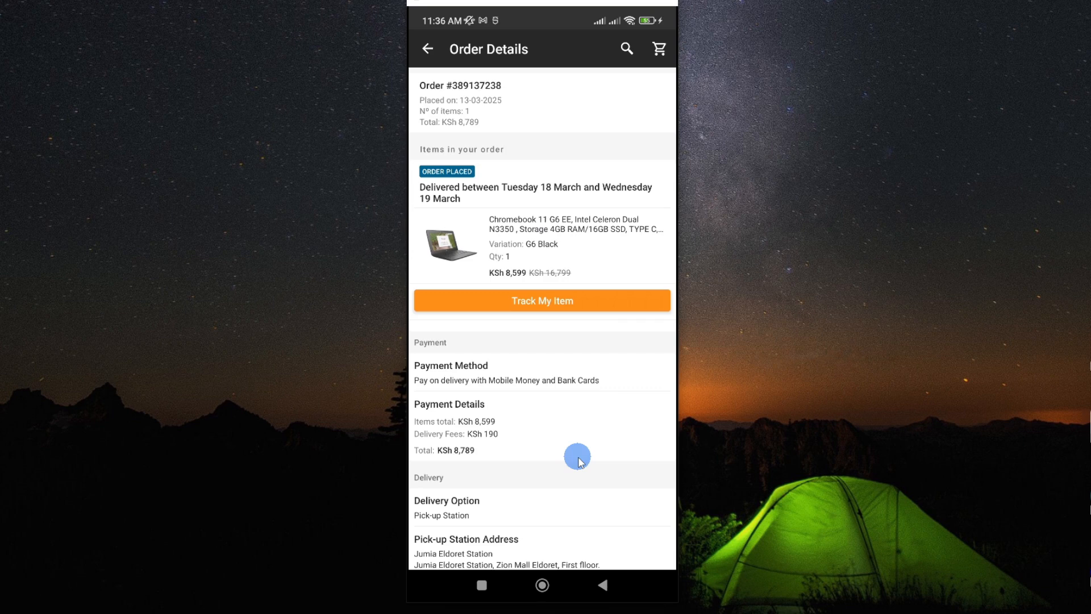
pyautogui.scroll(-3)
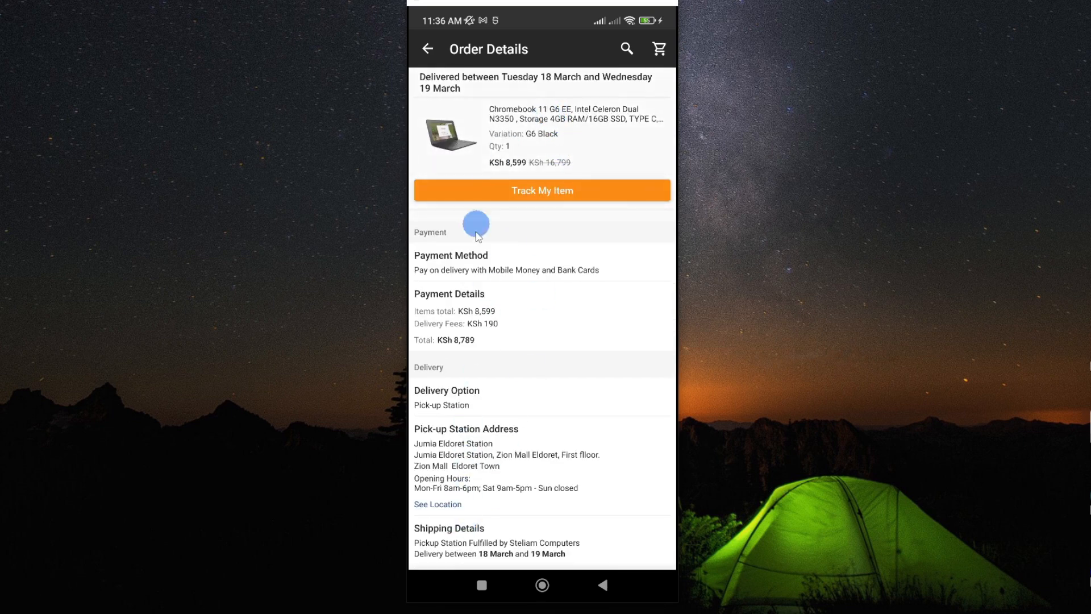
pyautogui.moveTo(479, 516)
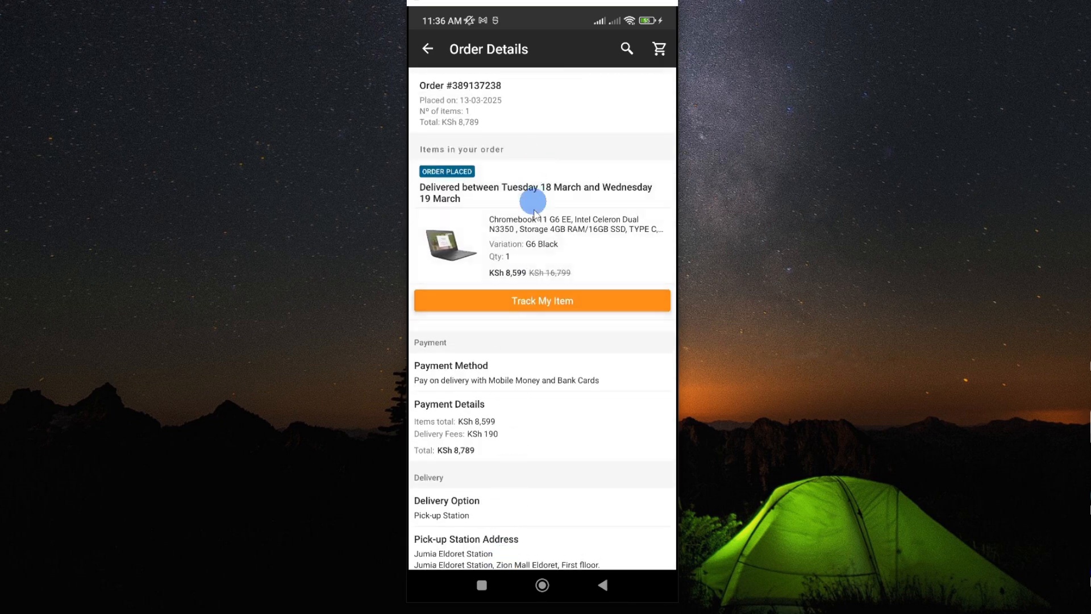
pyautogui.moveTo(610, 448)
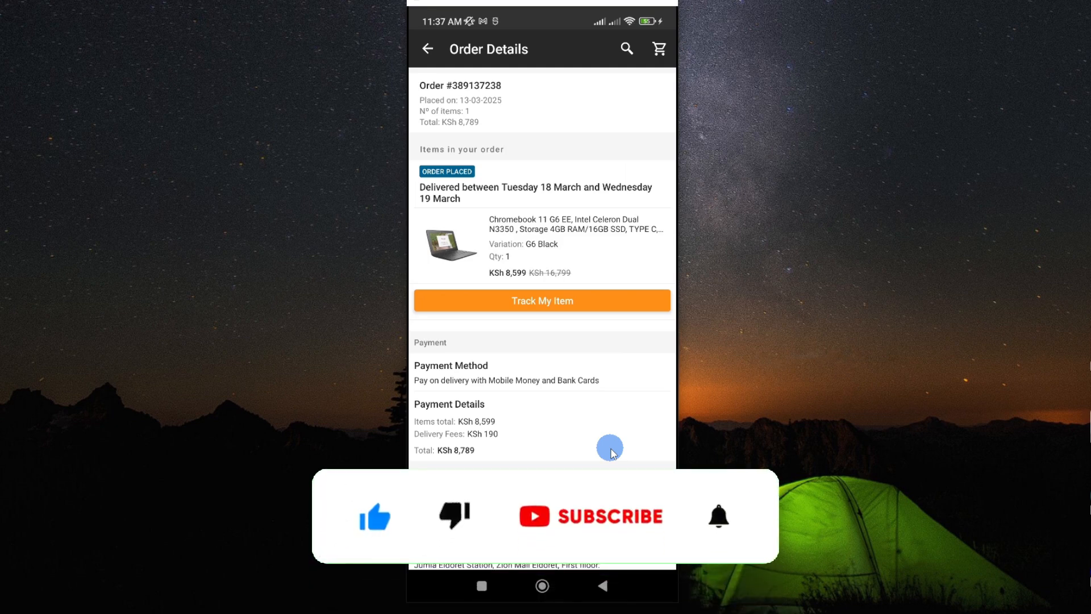
pyautogui.click(591, 516)
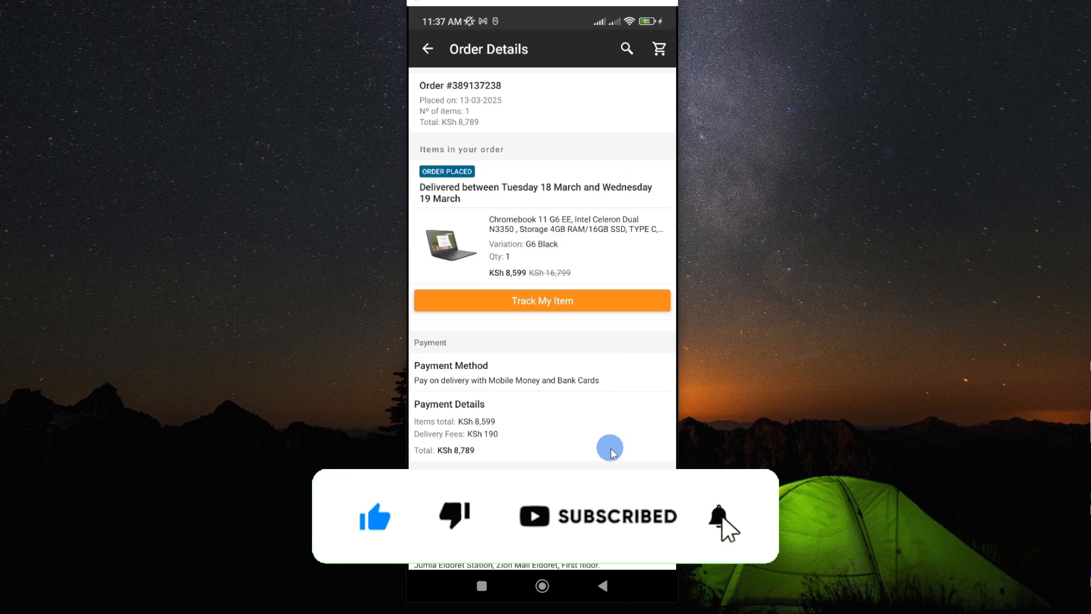